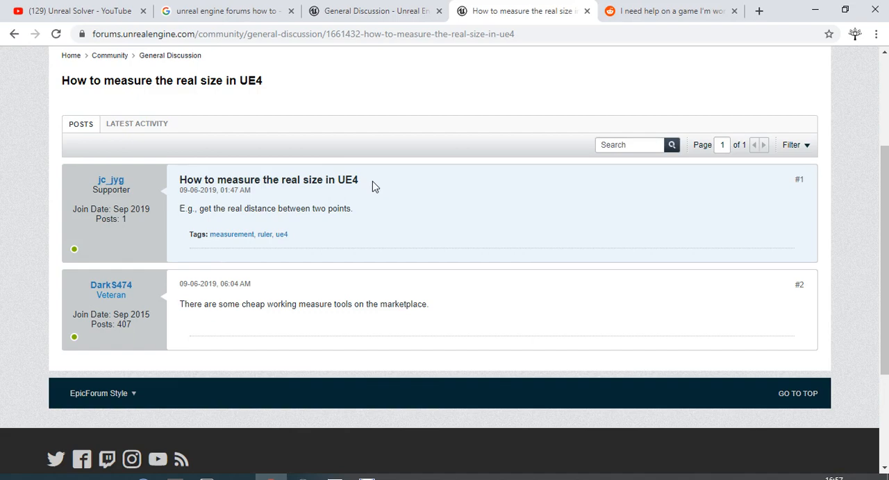
mouse_move(164, 181)
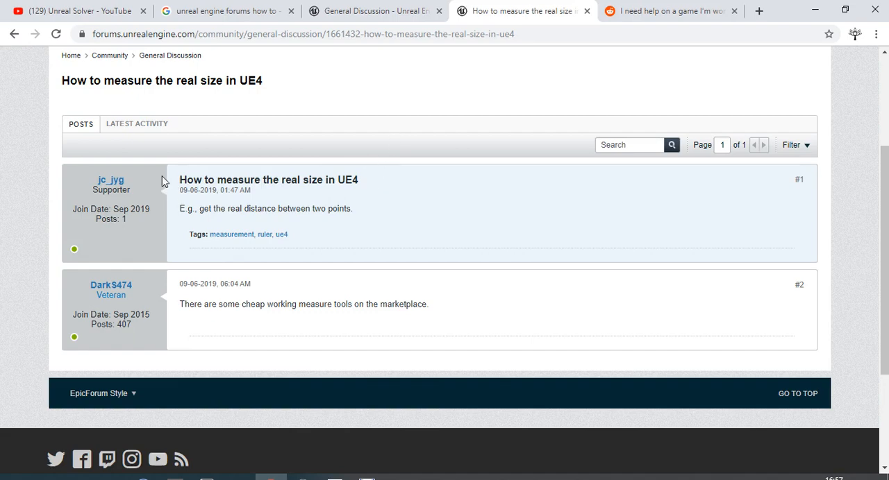
mouse_move(164, 167)
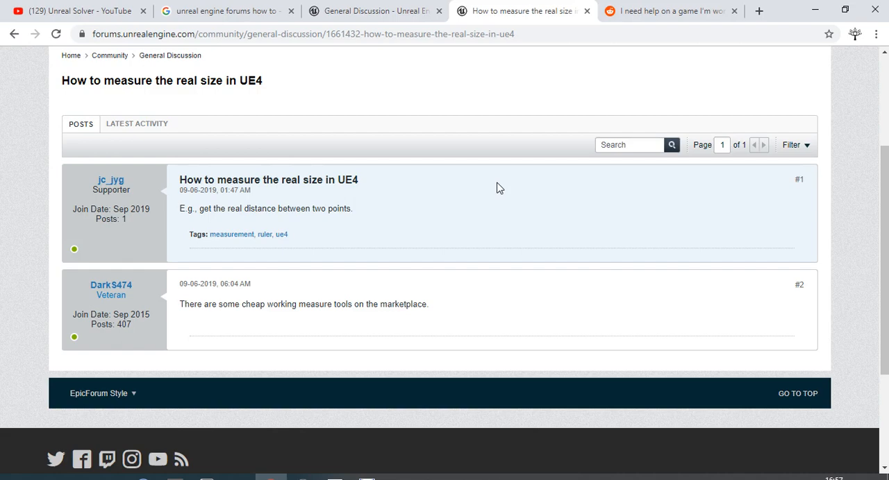
- Highlight words in the forum thread about measure tools, then clear the selection
double_click(291, 179)
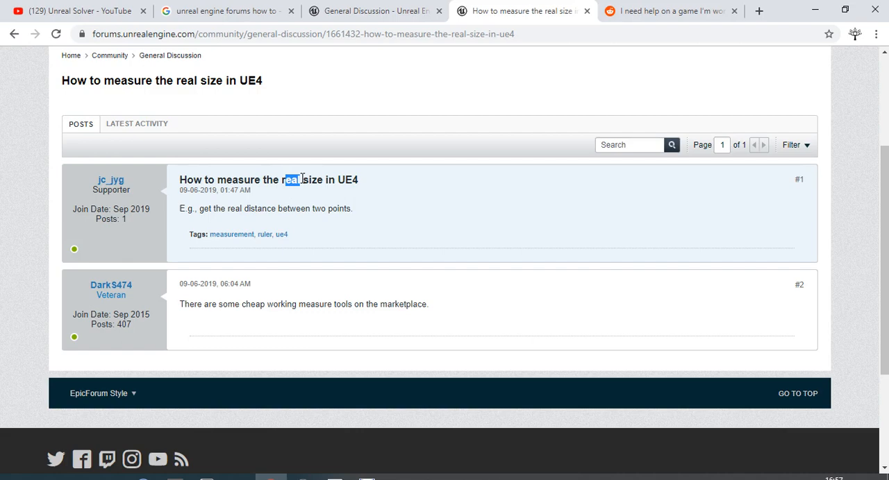
double_click(347, 179)
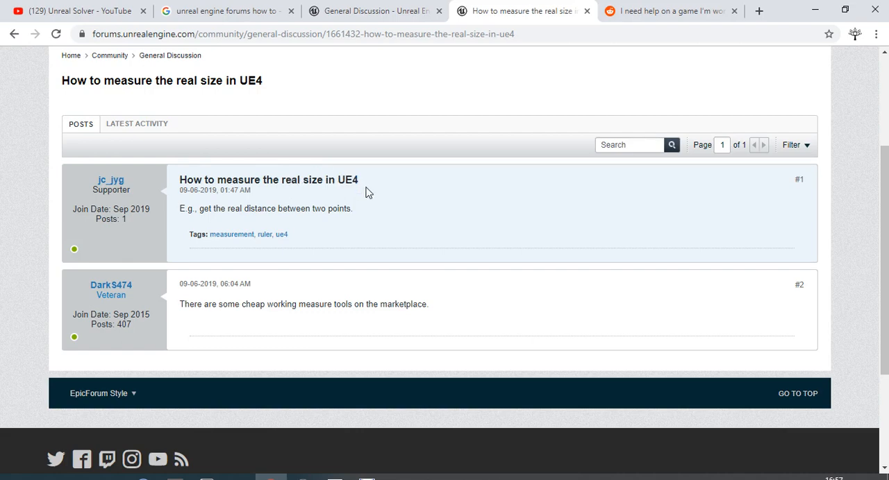
mouse_move(192, 325)
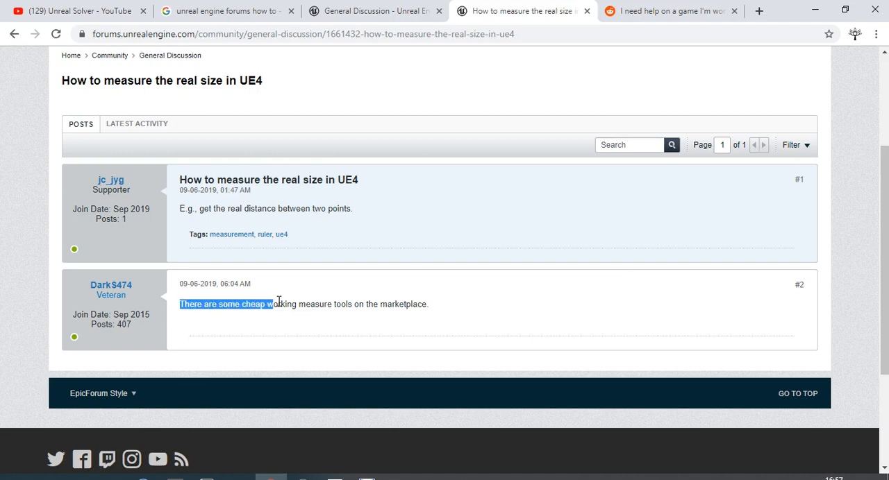
drag(275, 304, 428, 304)
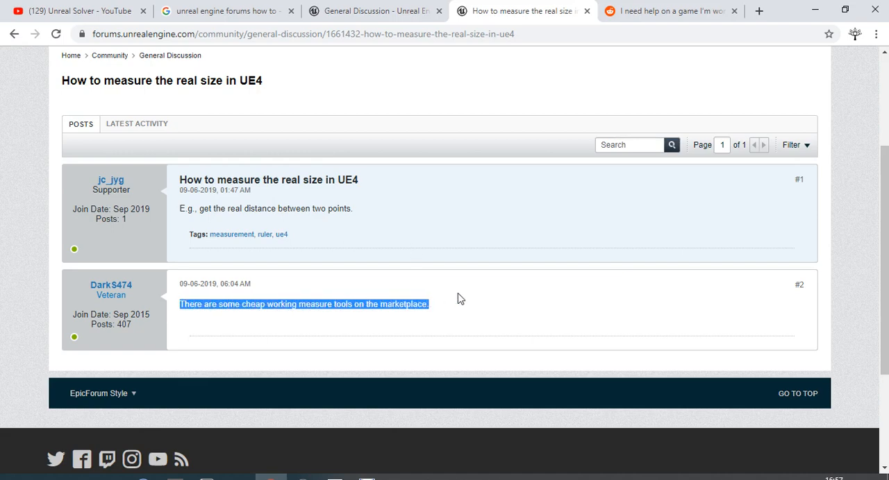
click(458, 310)
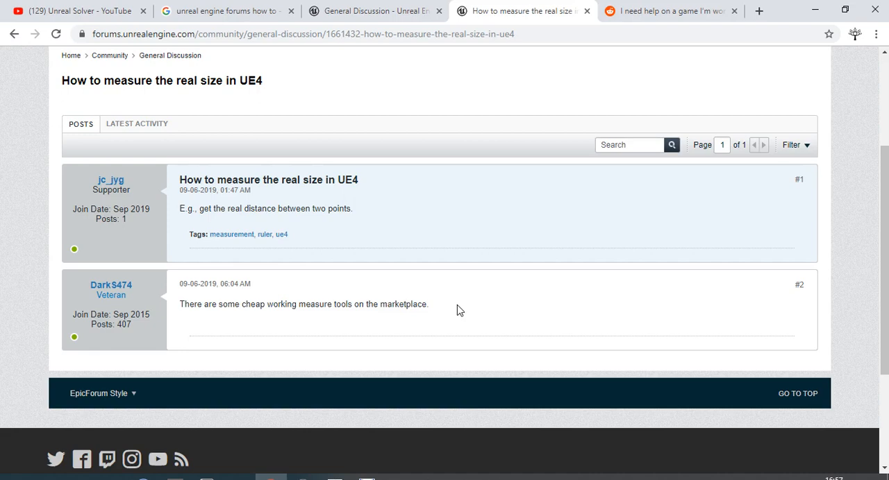
mouse_move(452, 306)
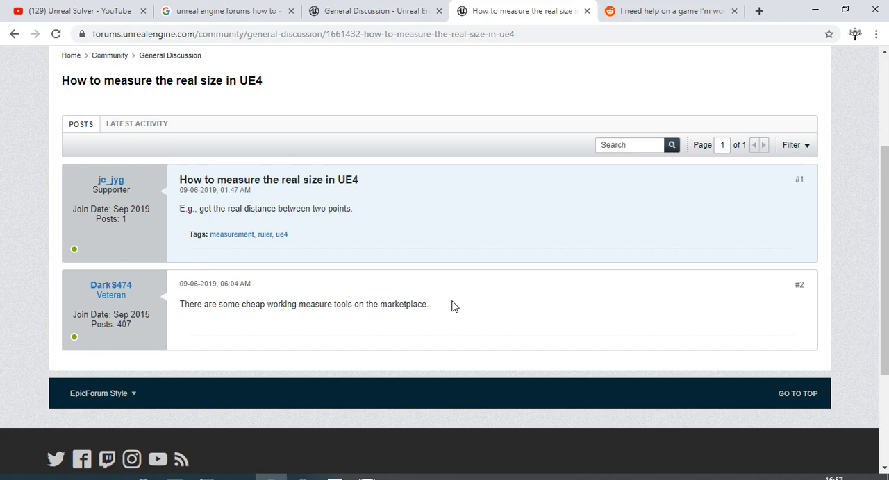
mouse_move(350, 330)
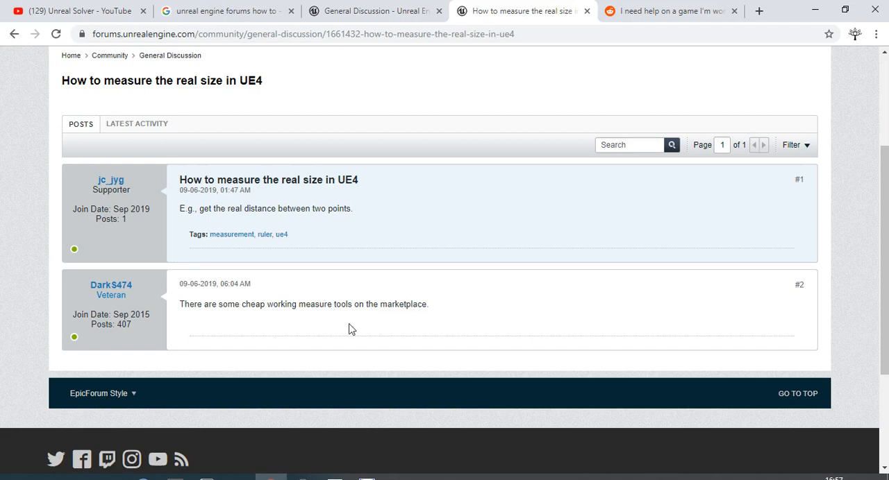
mouse_move(271, 478)
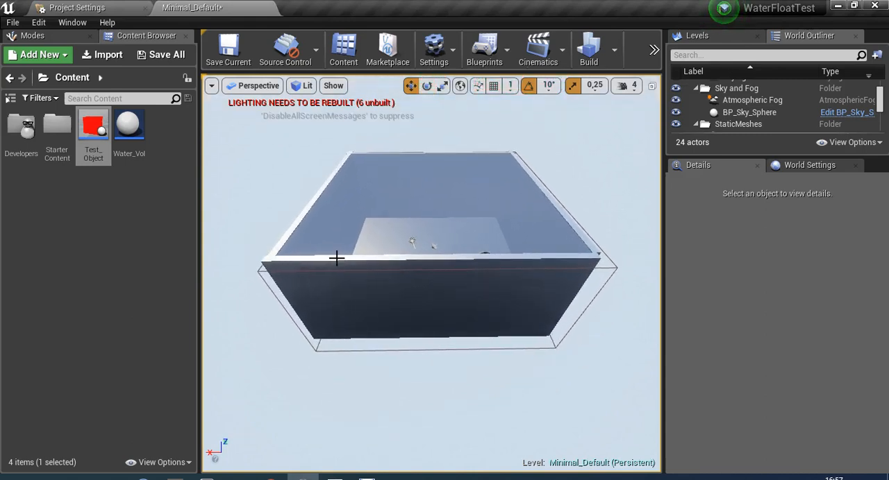
mouse_move(290, 288)
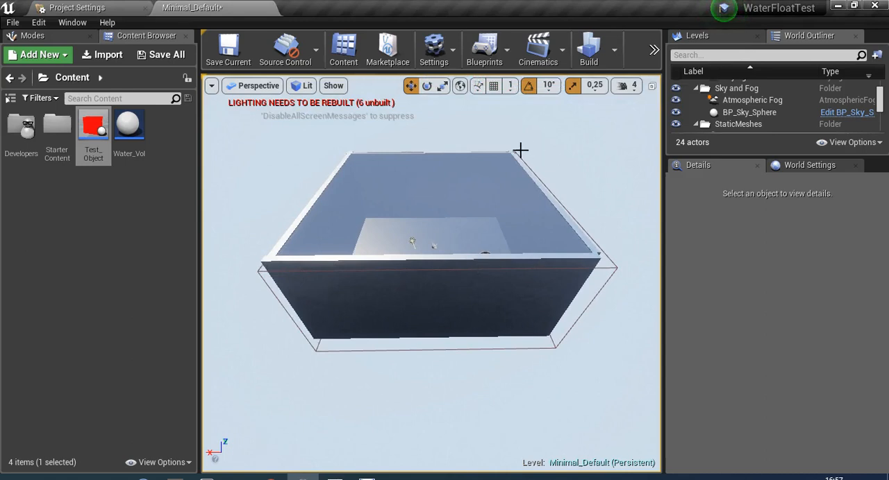
mouse_move(625, 87)
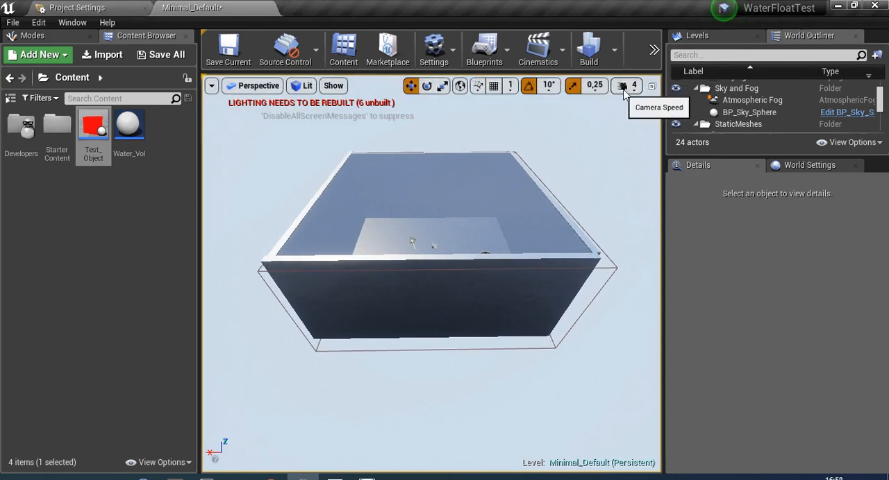
mouse_move(651, 86)
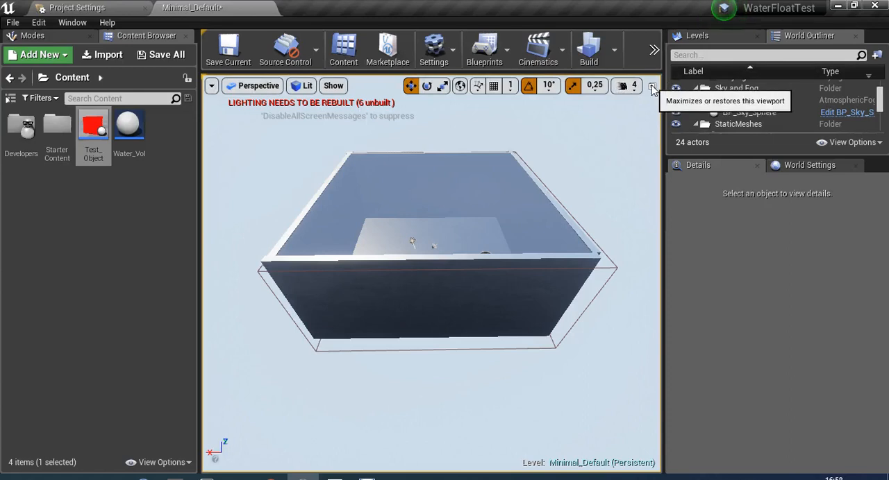
mouse_move(658, 94)
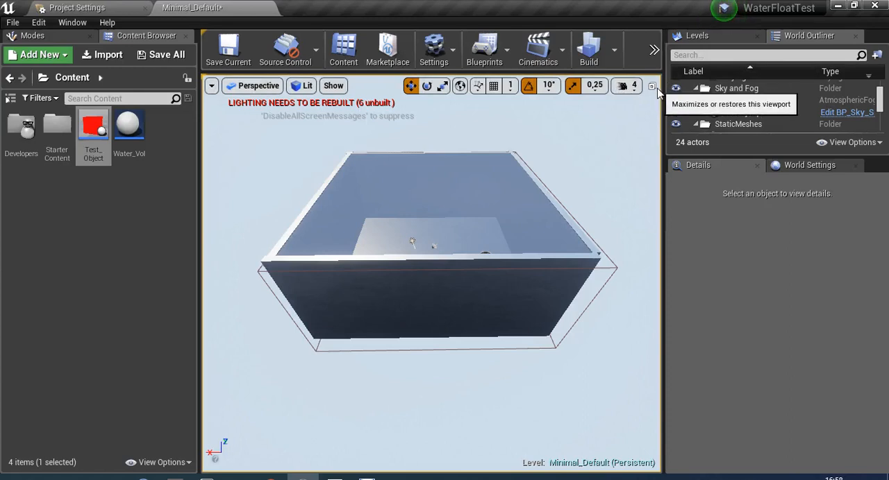
- Switch the WaterFloatTest level viewport to the four-view layout
click(652, 86)
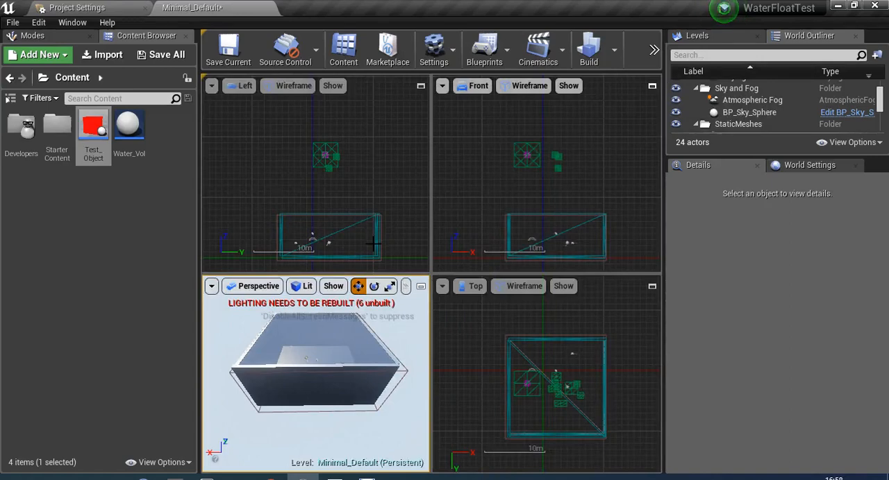
mouse_move(452, 213)
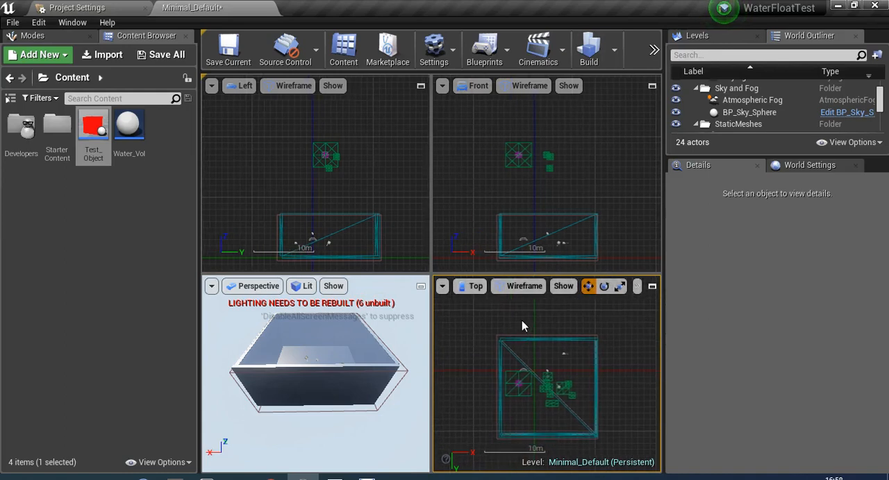
mouse_move(605, 324)
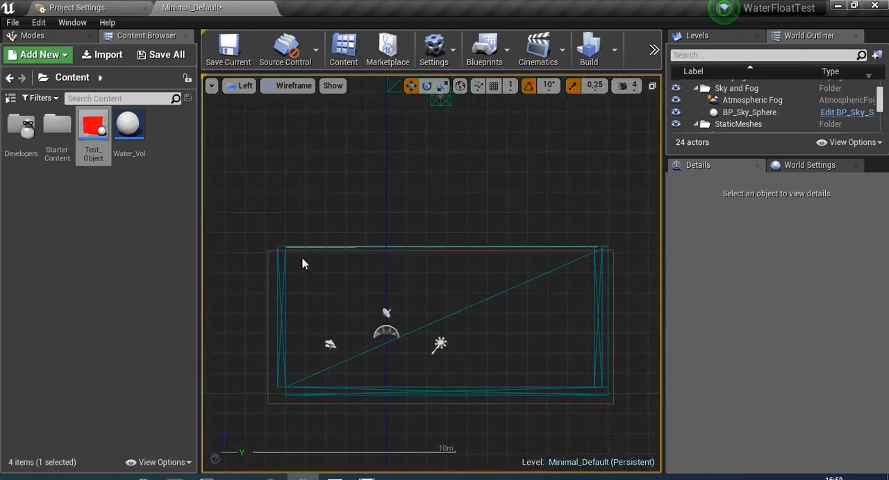
mouse_move(400, 270)
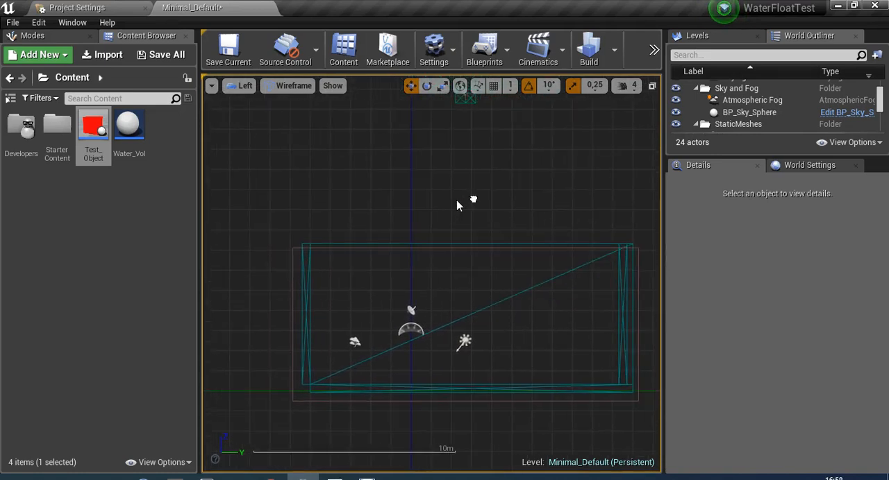
- Select the sky sphere actor in the enlarged Left wireframe view, then deselect it
click(750, 111)
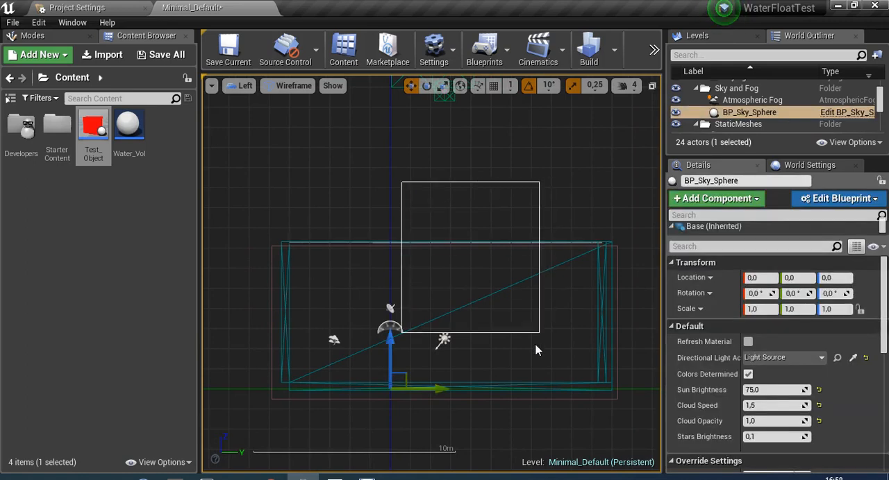
click(367, 219)
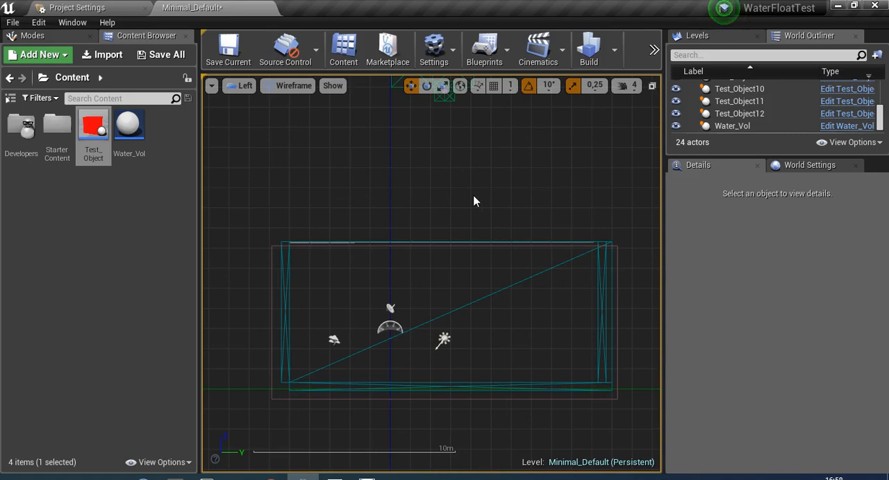
mouse_move(300, 236)
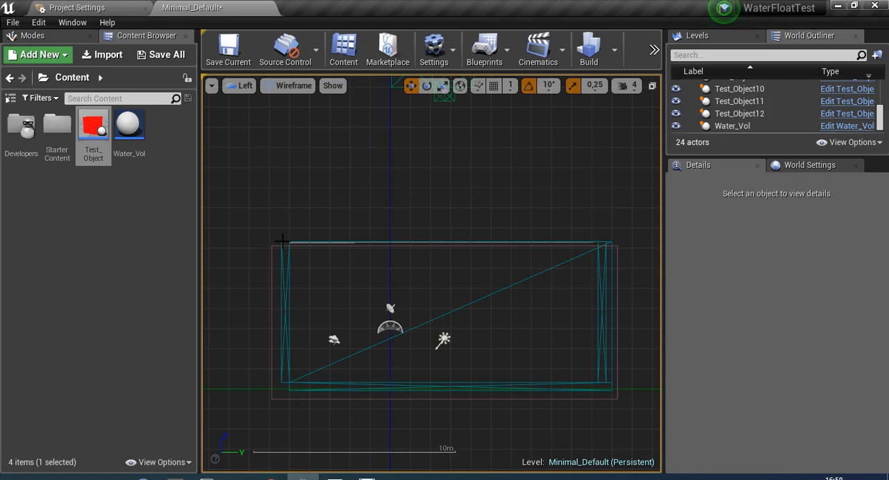
drag(281, 239, 434, 242)
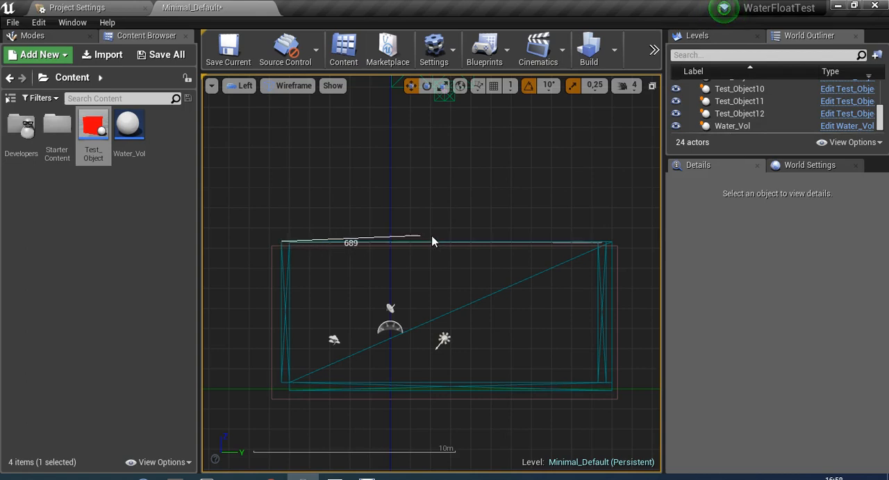
drag(433, 241, 614, 247)
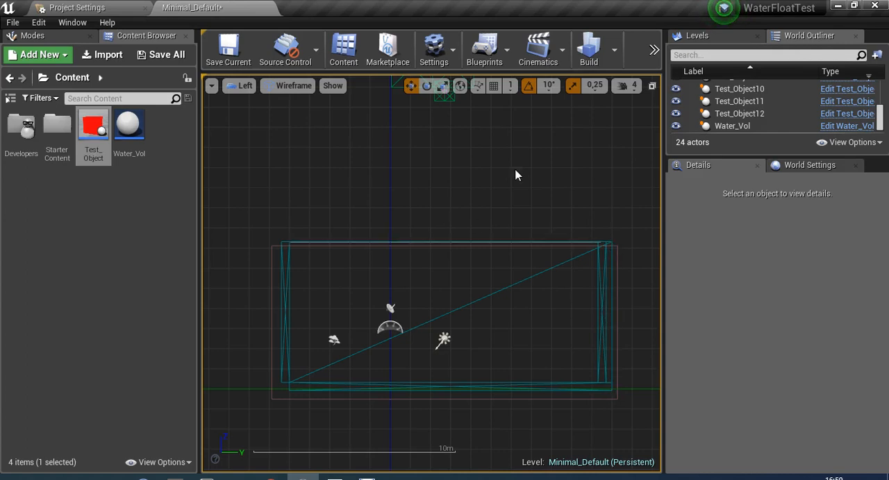
mouse_move(517, 106)
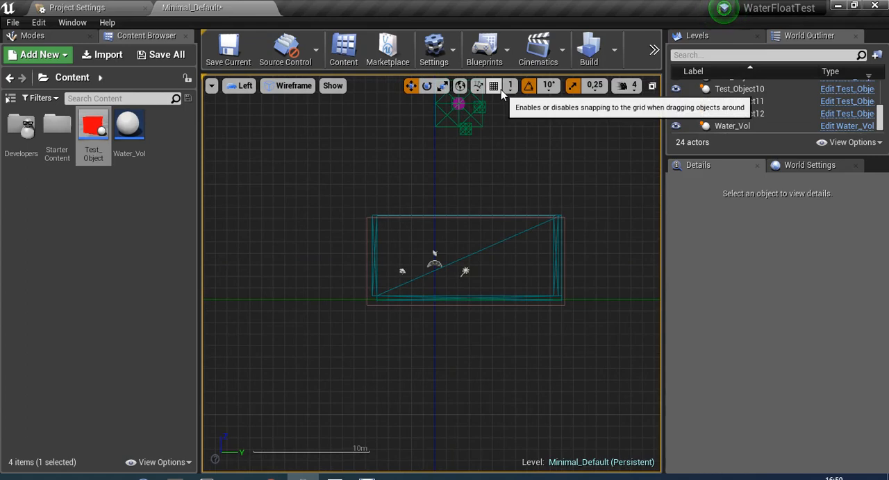
- Set grid snap size to 1000 and measure a snapped diagonal of about 1414 units
click(748, 111)
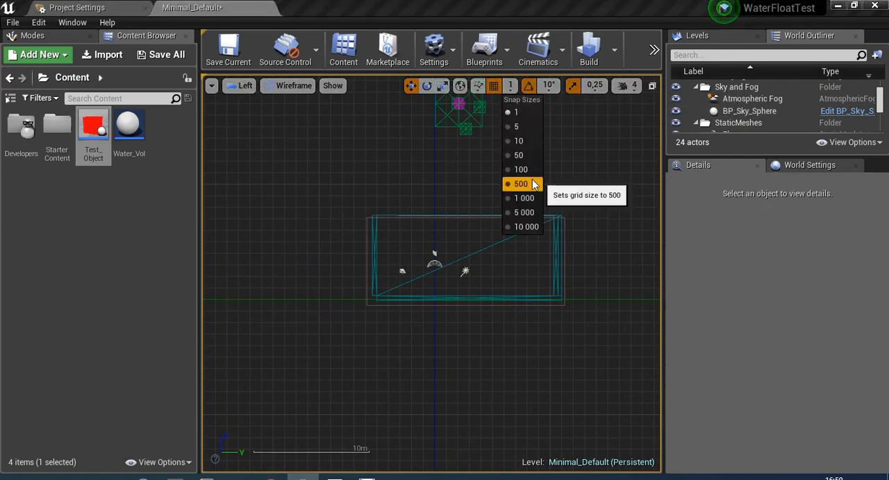
click(524, 198)
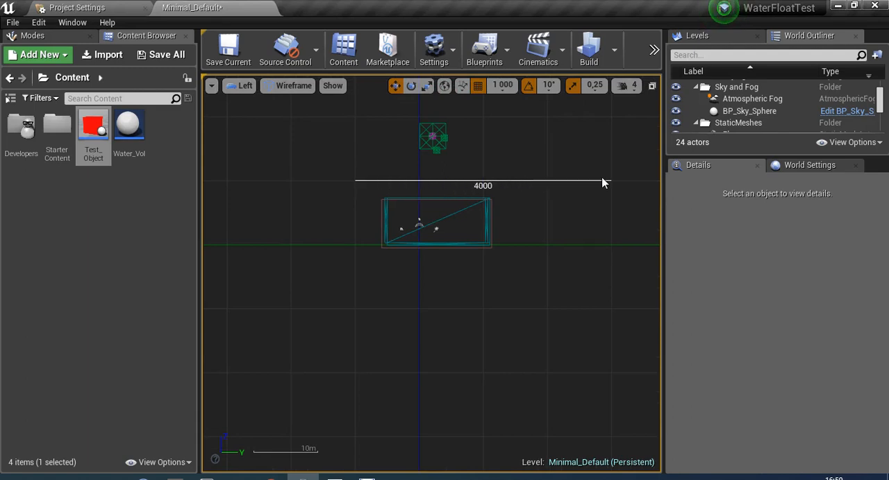
drag(604, 184, 549, 250)
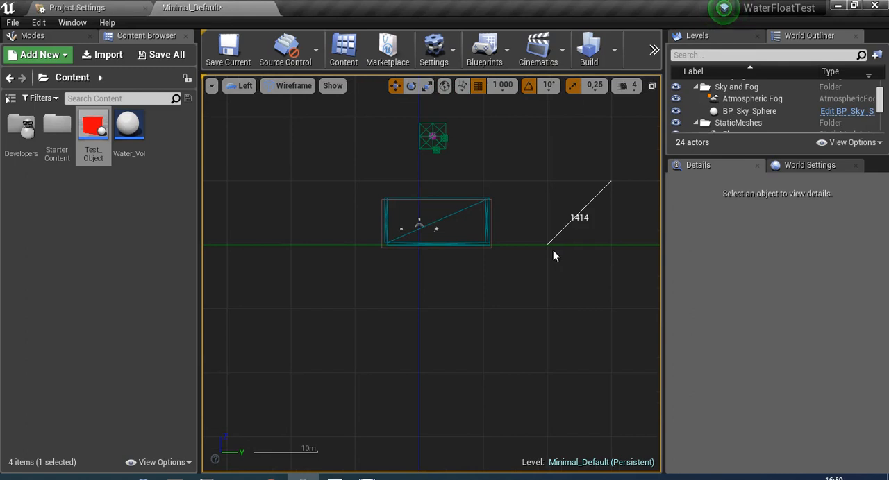